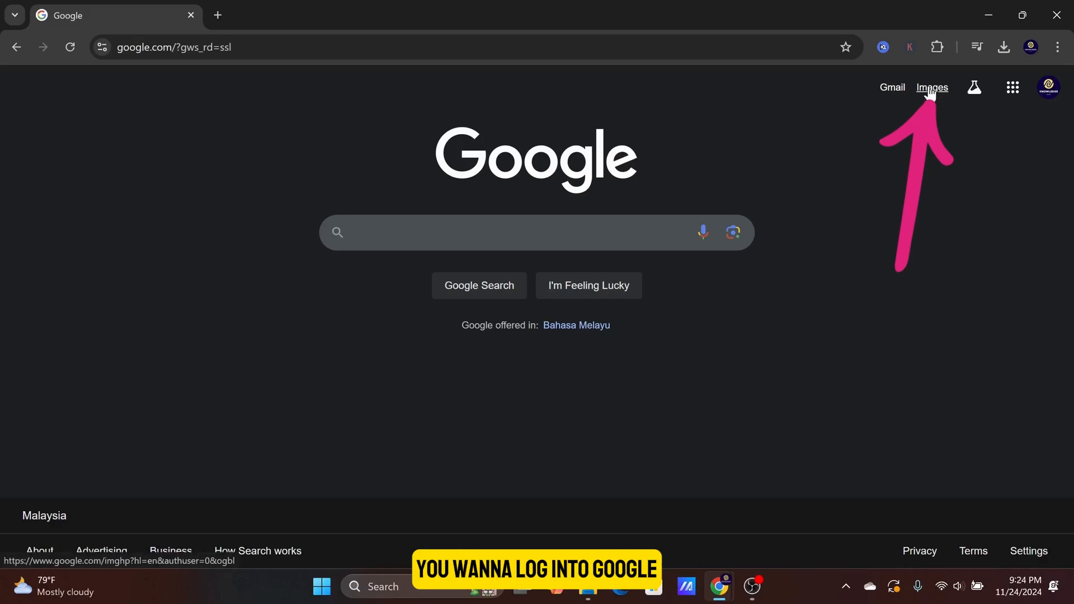
- Go from the Google home page to Google Images
left_click(932, 87)
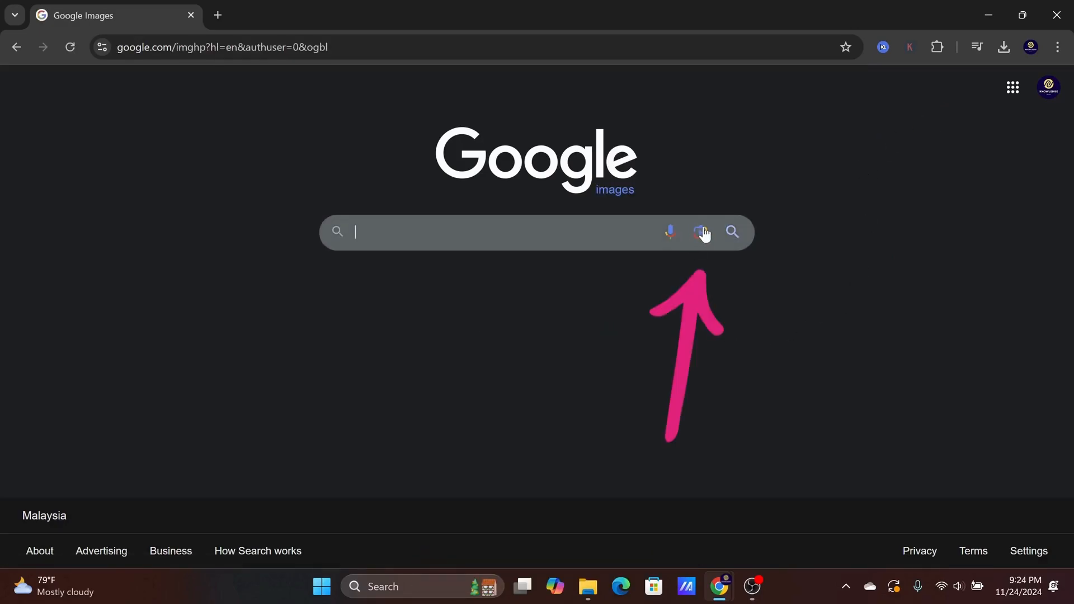
mouse_move(699, 232)
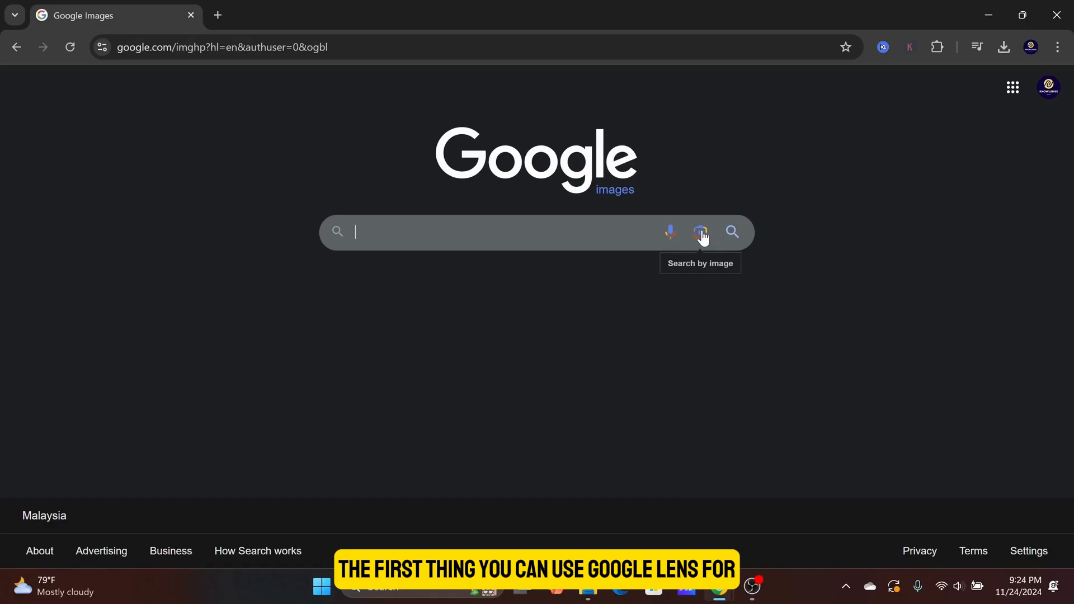
- Reverse-search the Dog Jokes image and browse the similar results
left_click(700, 232)
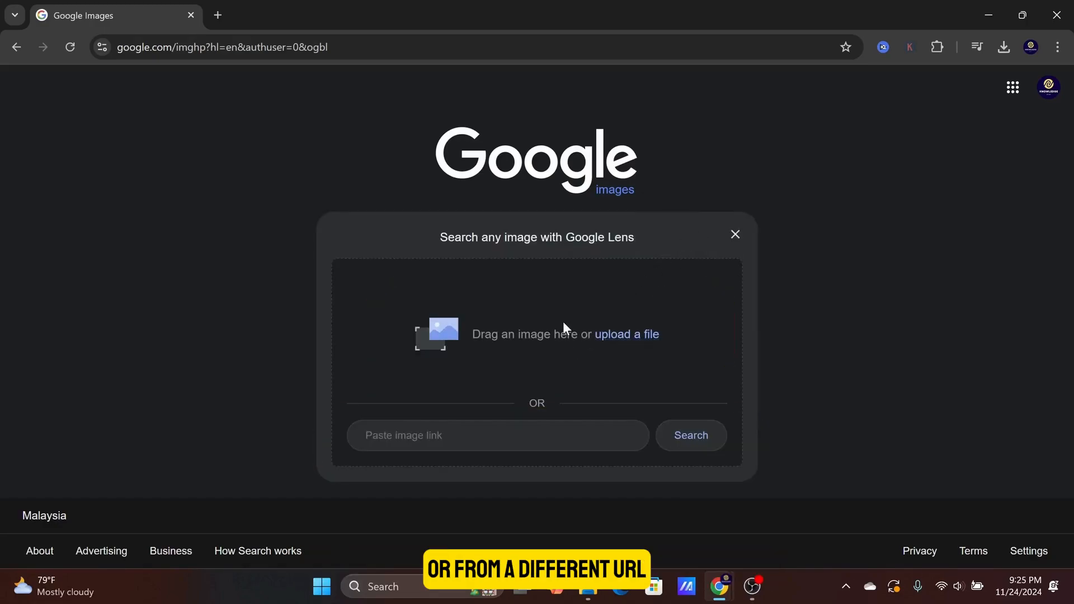
left_click(626, 335)
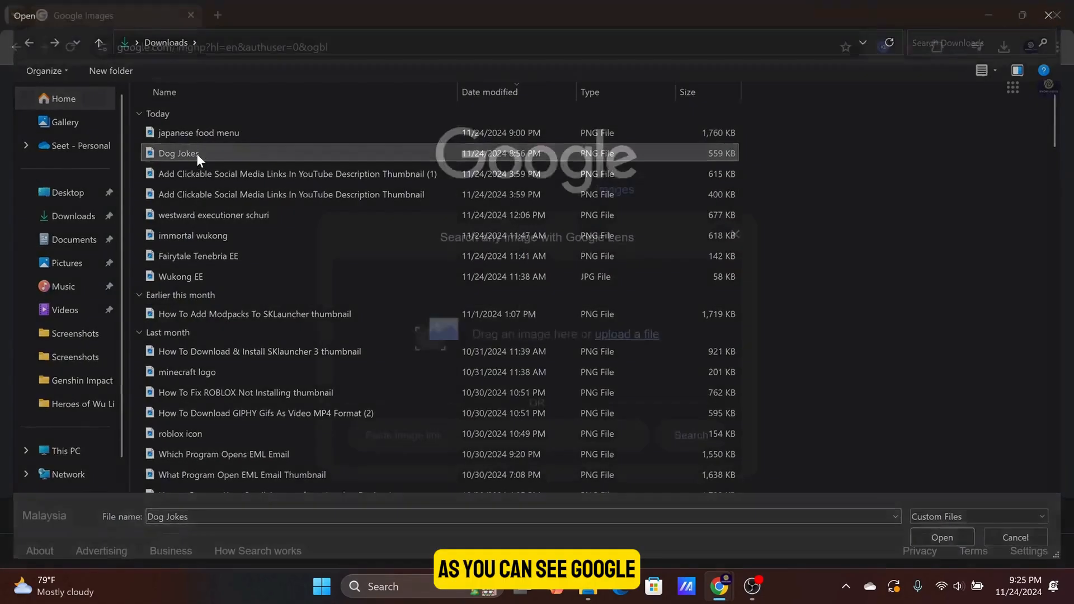
left_click(942, 537)
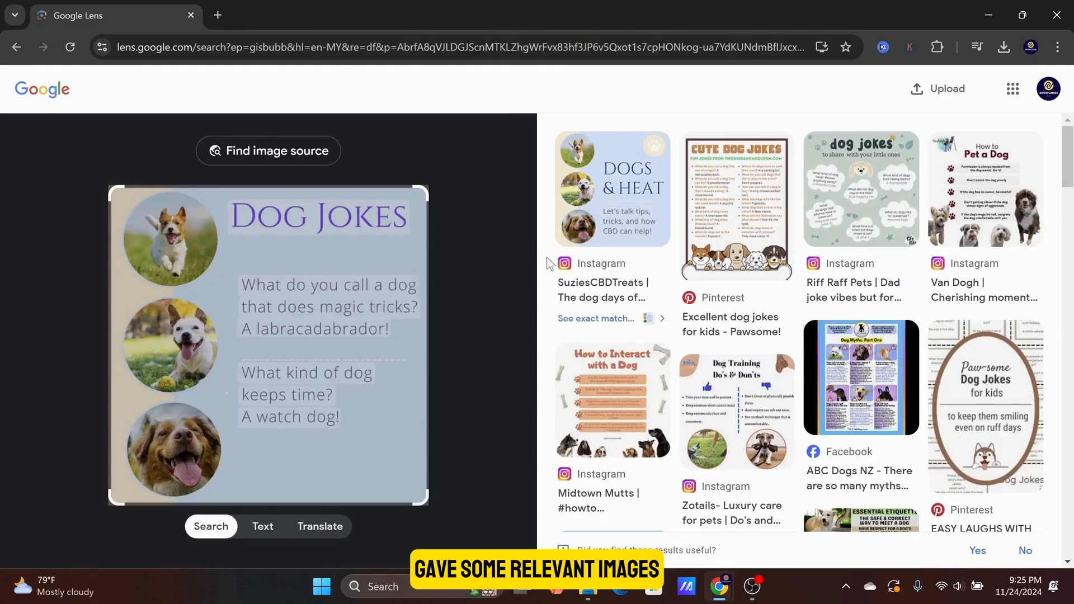
scroll("down", 3)
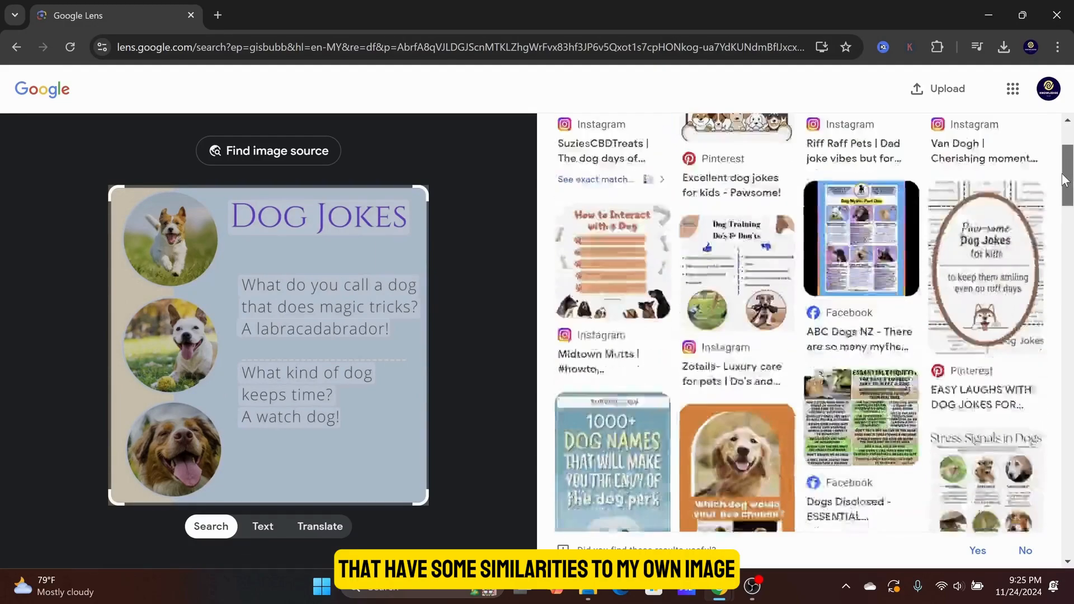
scroll("down", 3)
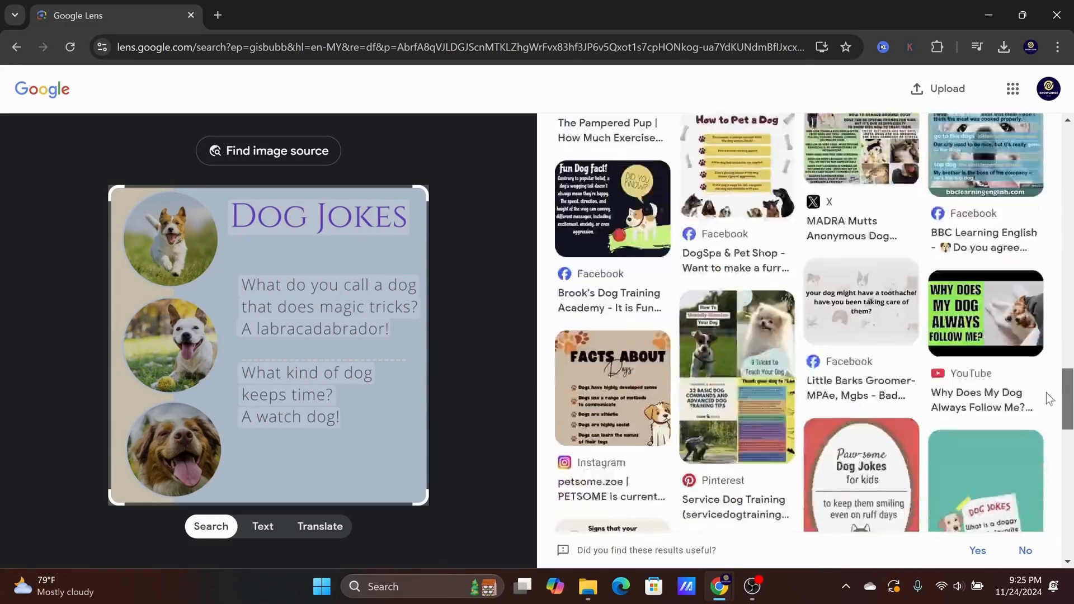
left_click(939, 88)
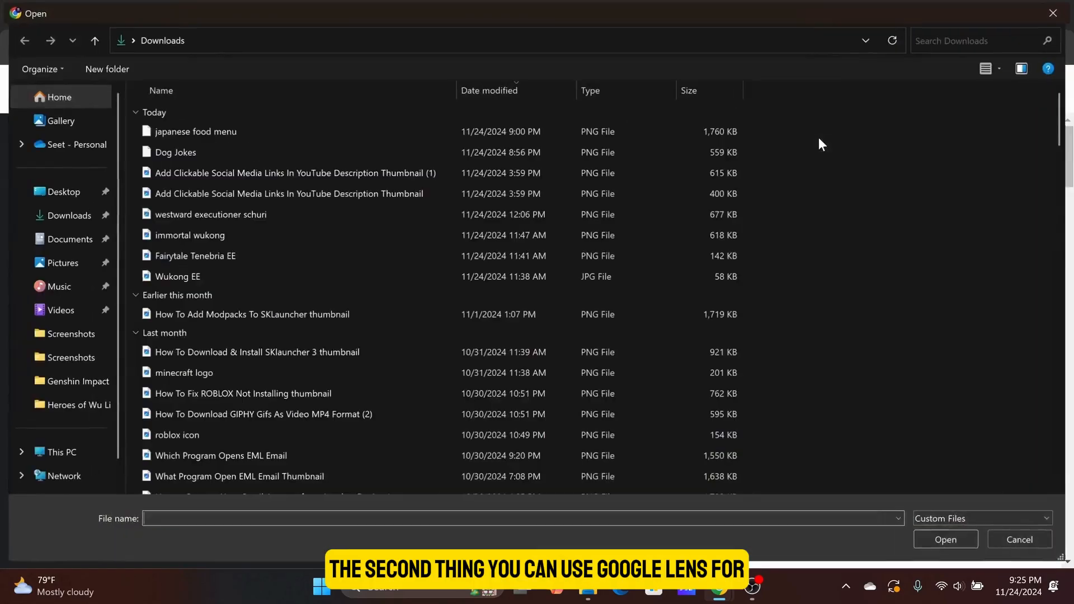
- Search with the japanese food menu image and translate its text to English
left_click(197, 131)
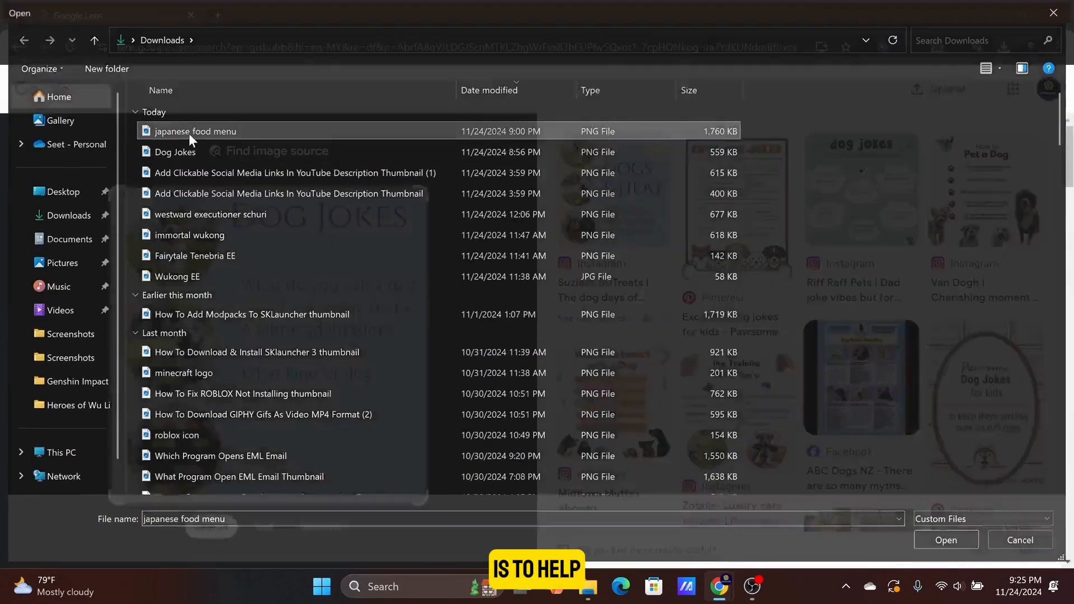
left_click(945, 540)
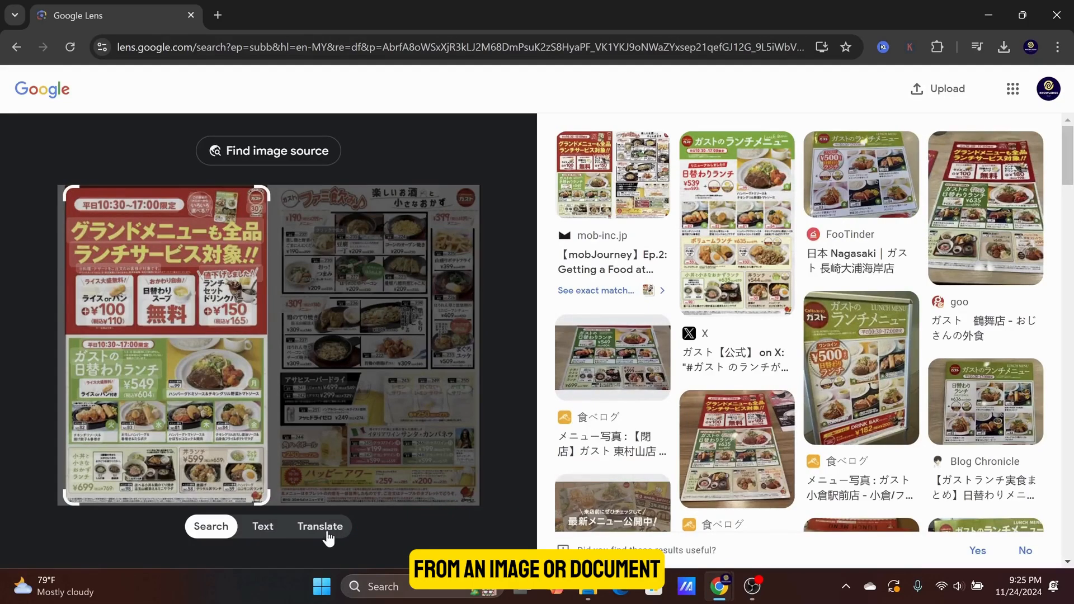
left_click(320, 526)
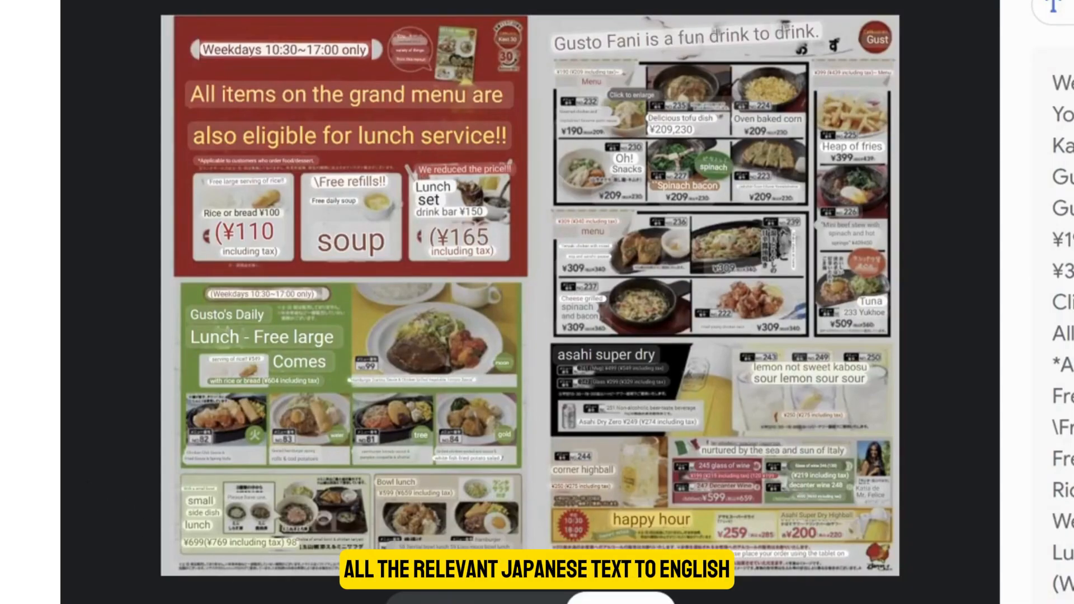
mouse_move(236, 76)
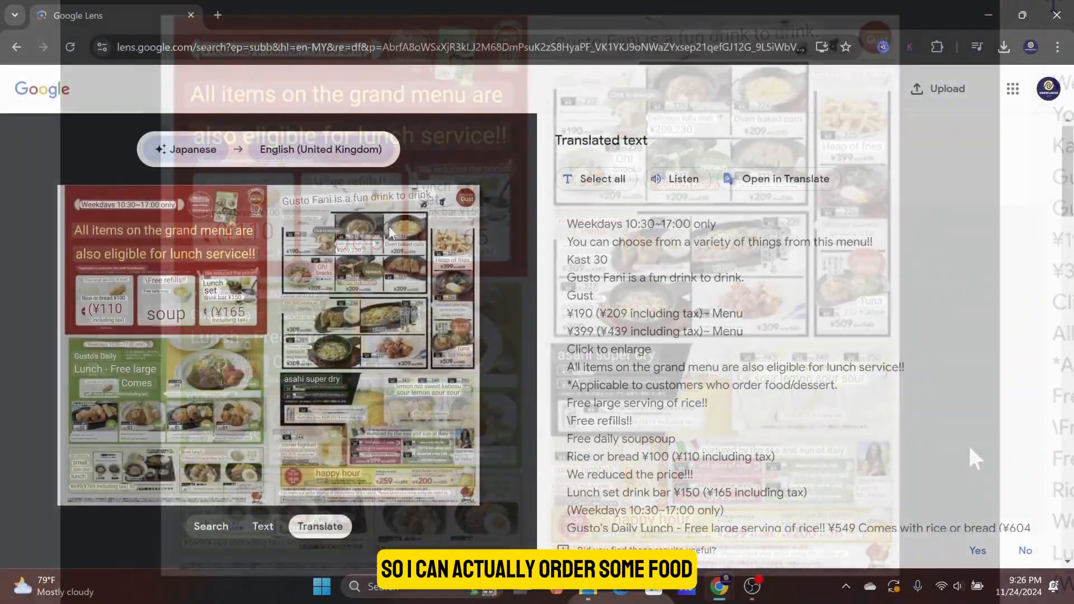
- Extract the menu's Japanese text and select all of it
left_click(262, 527)
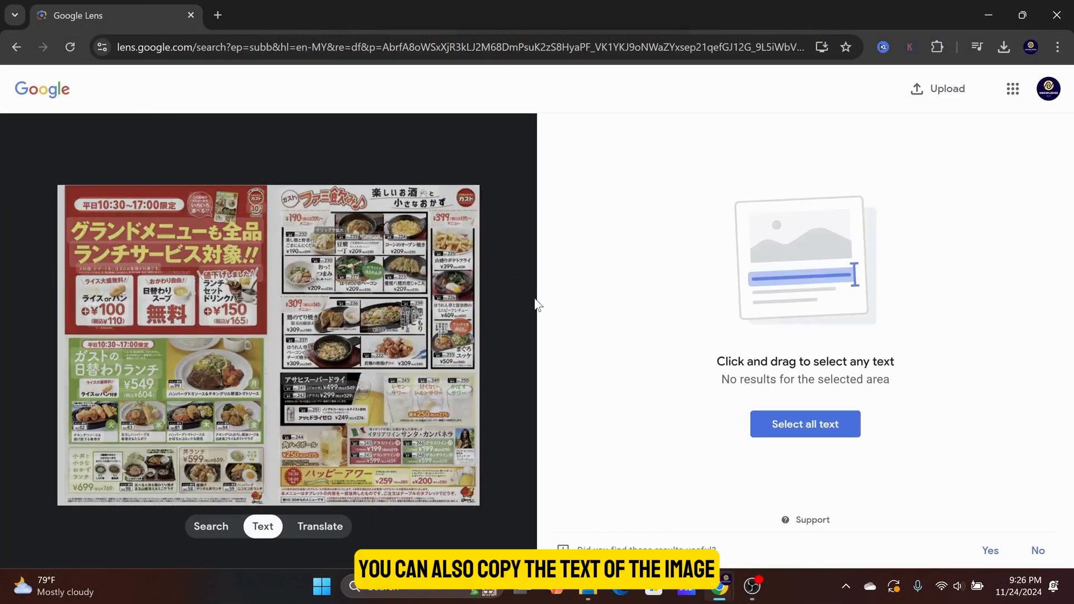
left_click(805, 424)
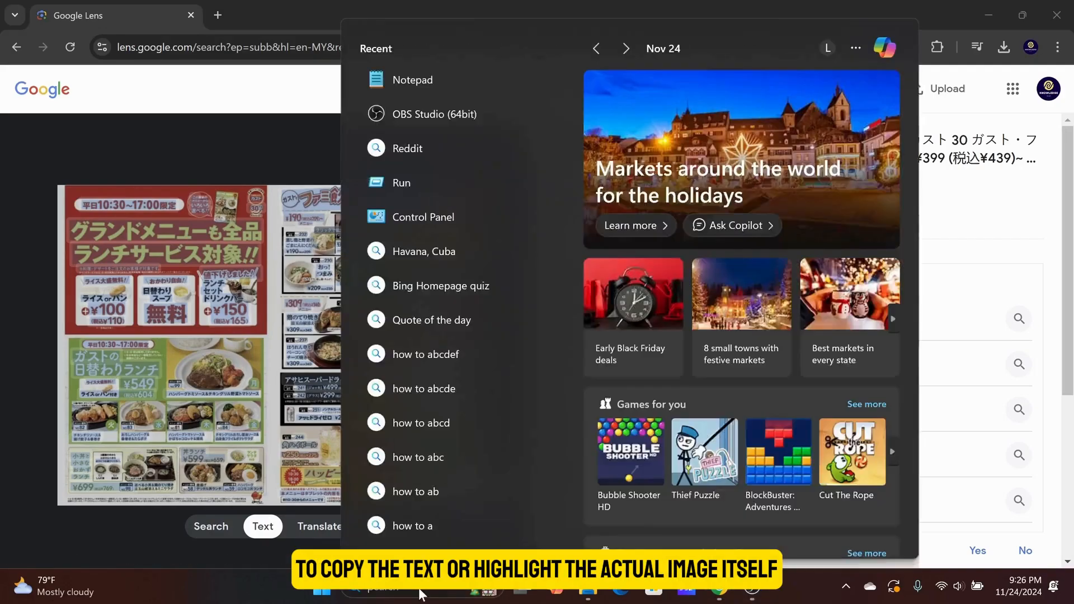
- Open an empty Notepad window, then return to the Lens results in Chrome
type("notep")
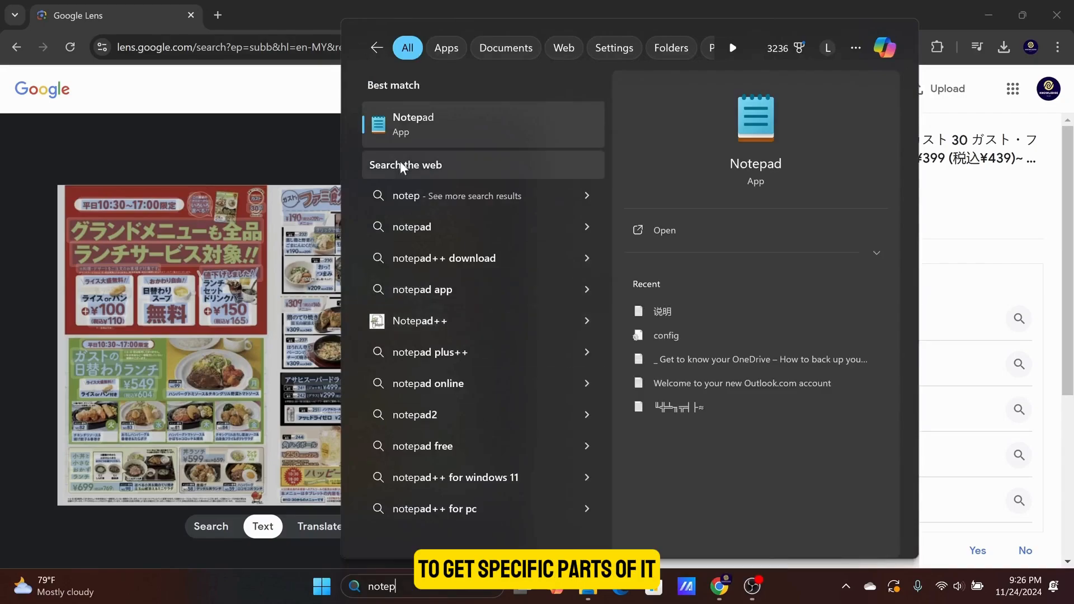
left_click(413, 124)
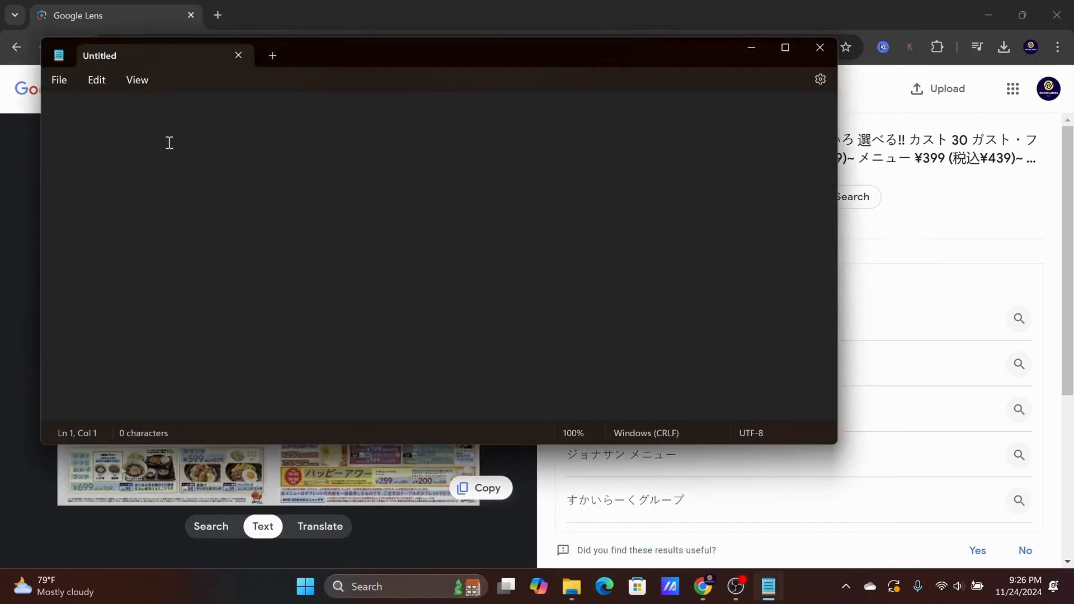
left_click(819, 47)
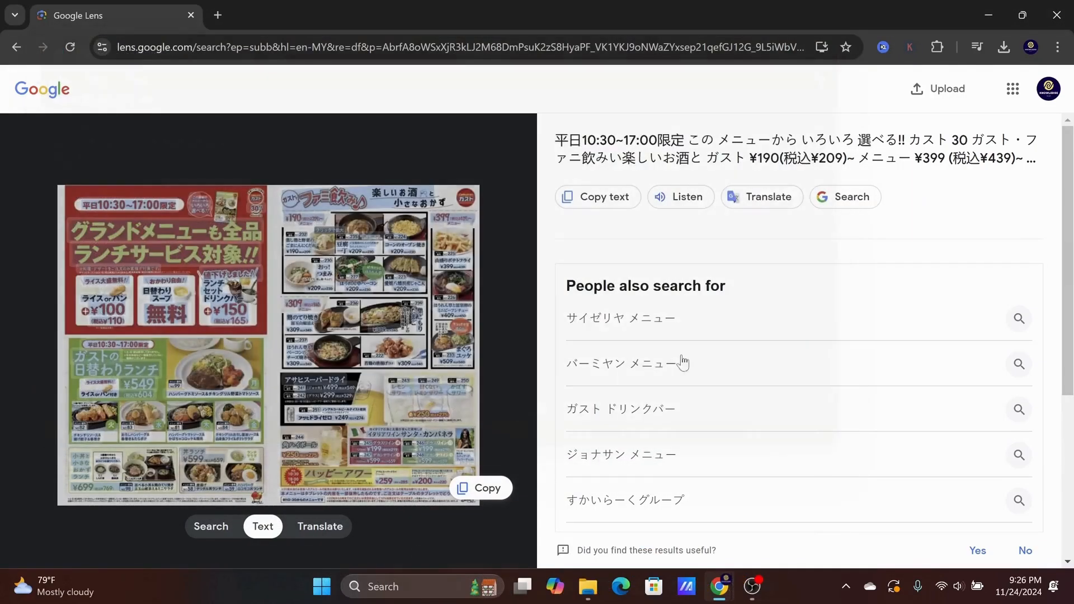